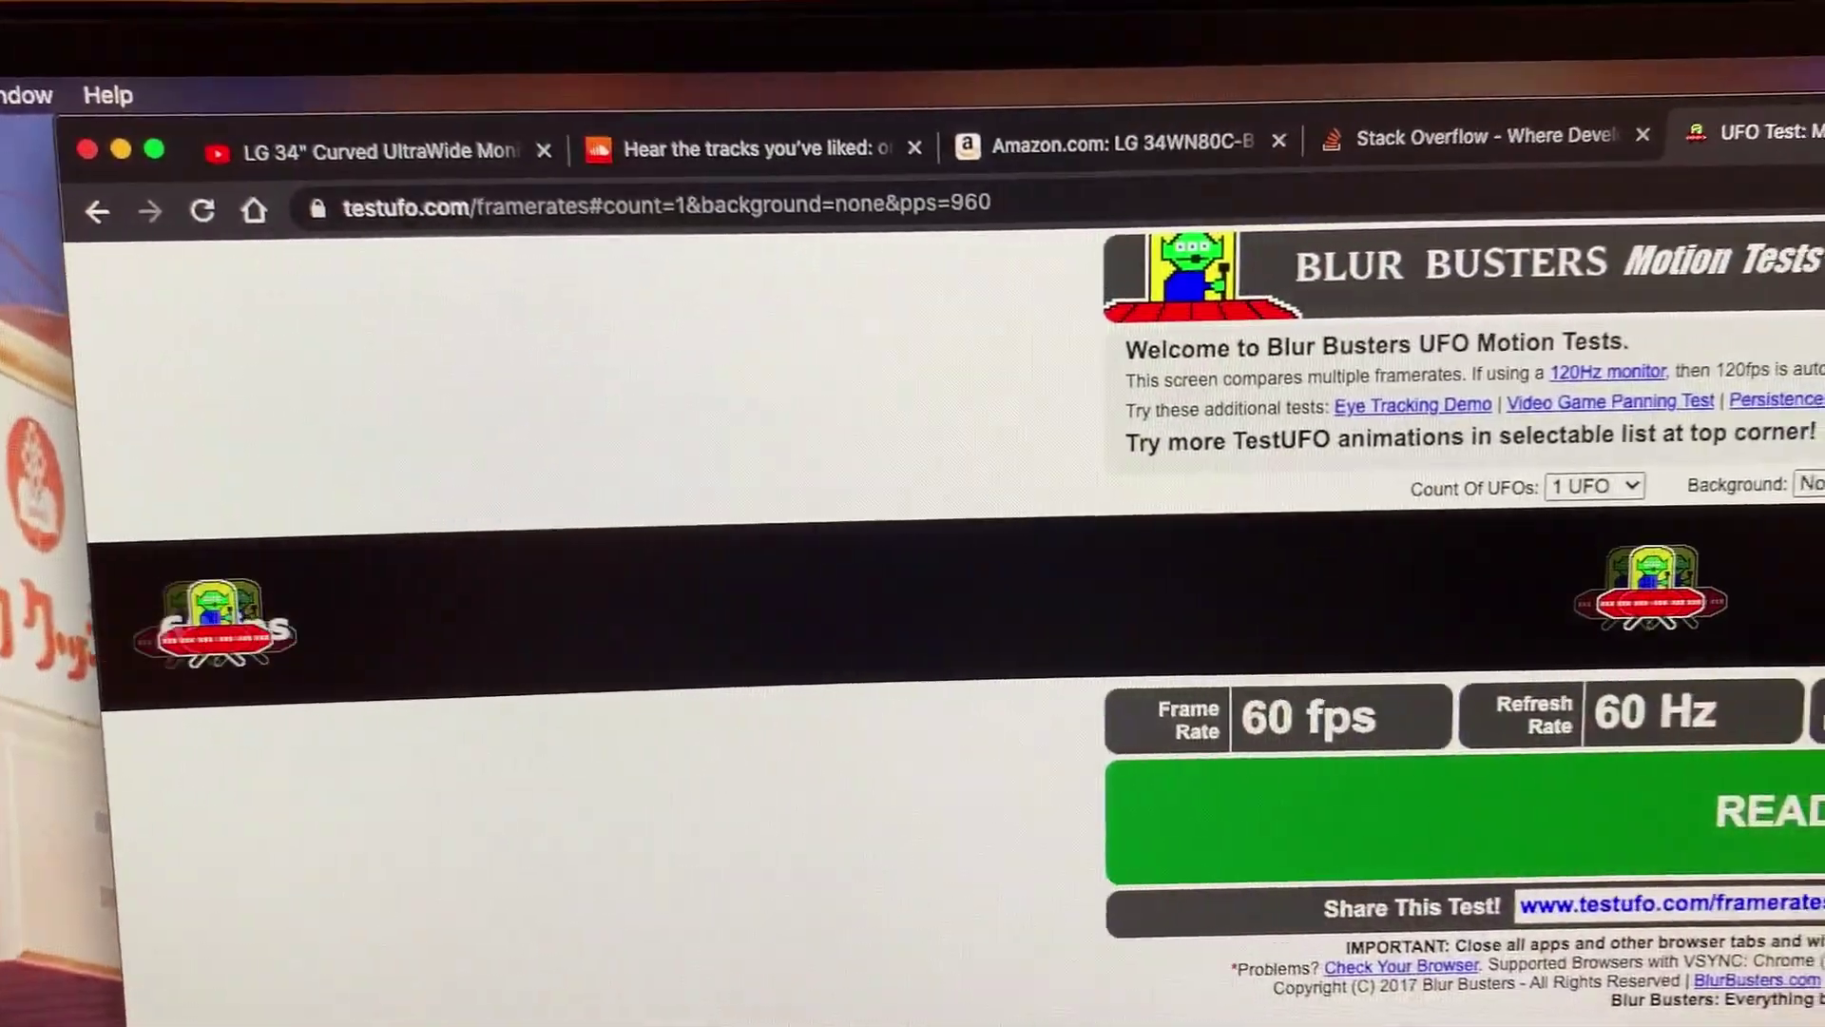
pyautogui.scroll(-3)
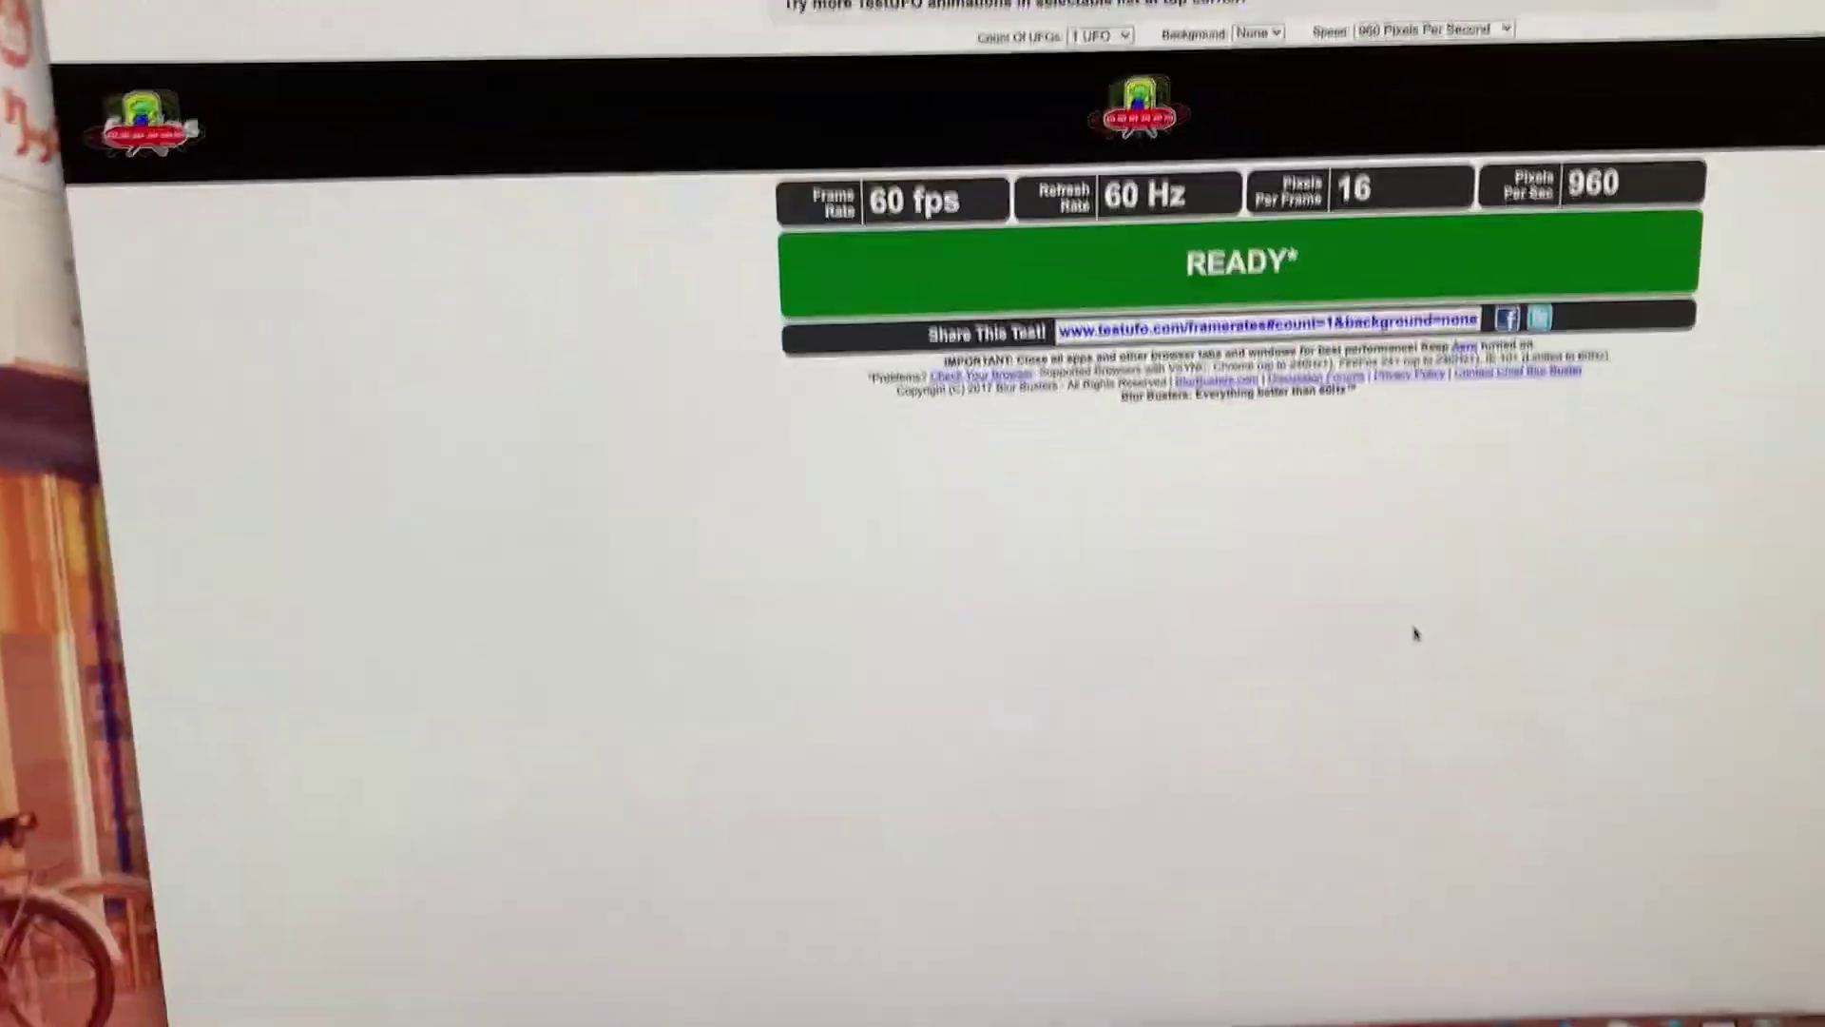